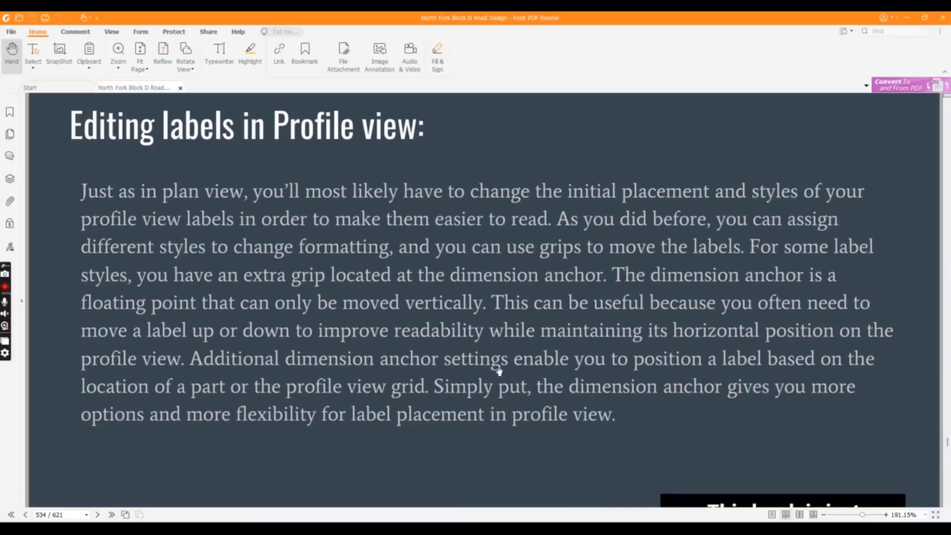
pyautogui.moveTo(363, 337)
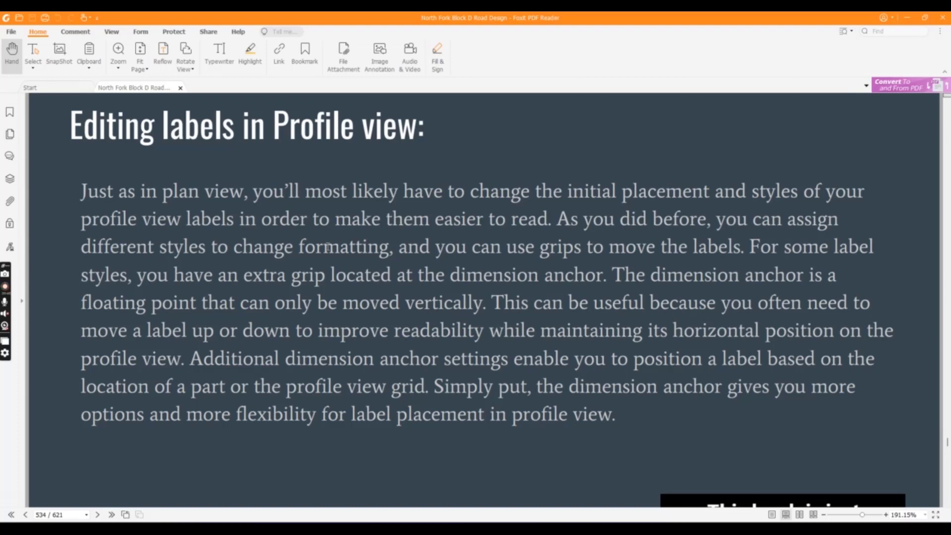
pyautogui.moveTo(494, 462)
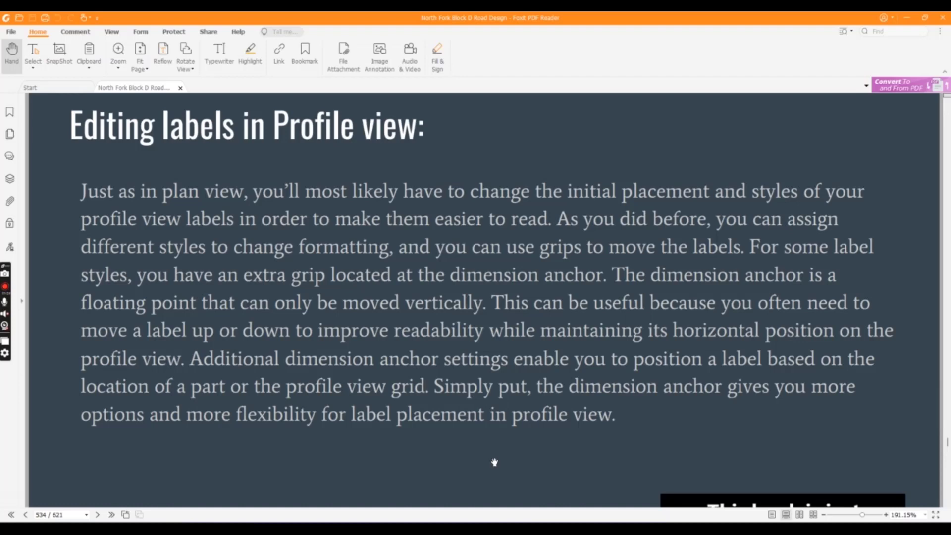
pyautogui.moveTo(503, 374)
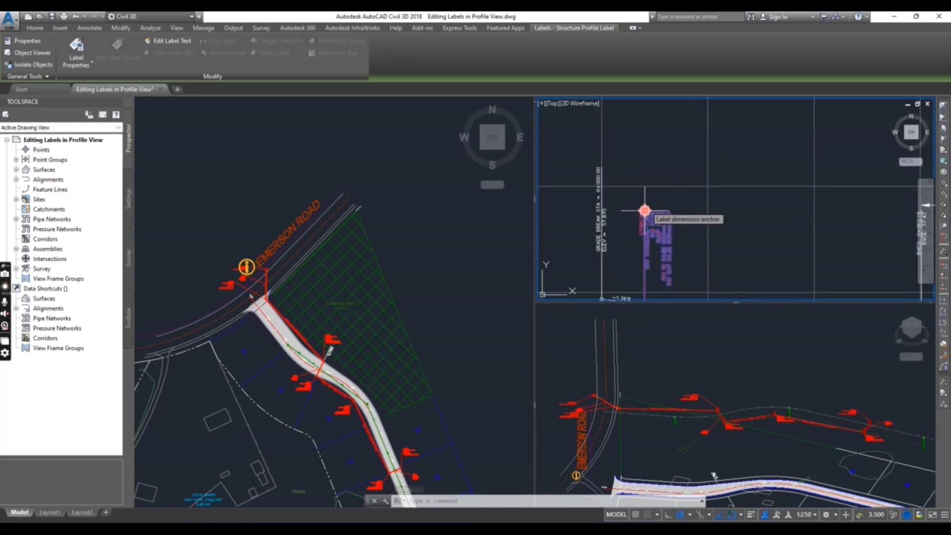
pyautogui.click(644, 210)
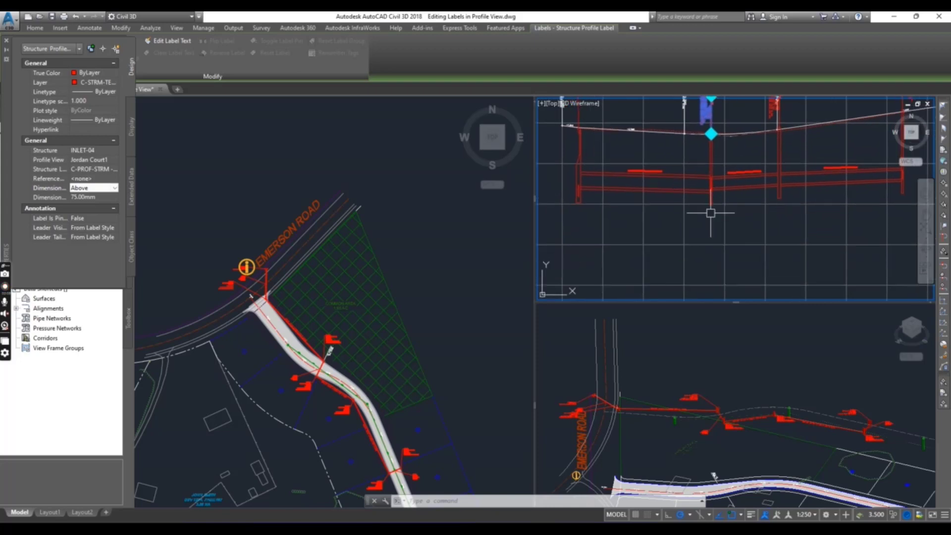
pyautogui.moveTo(710, 220)
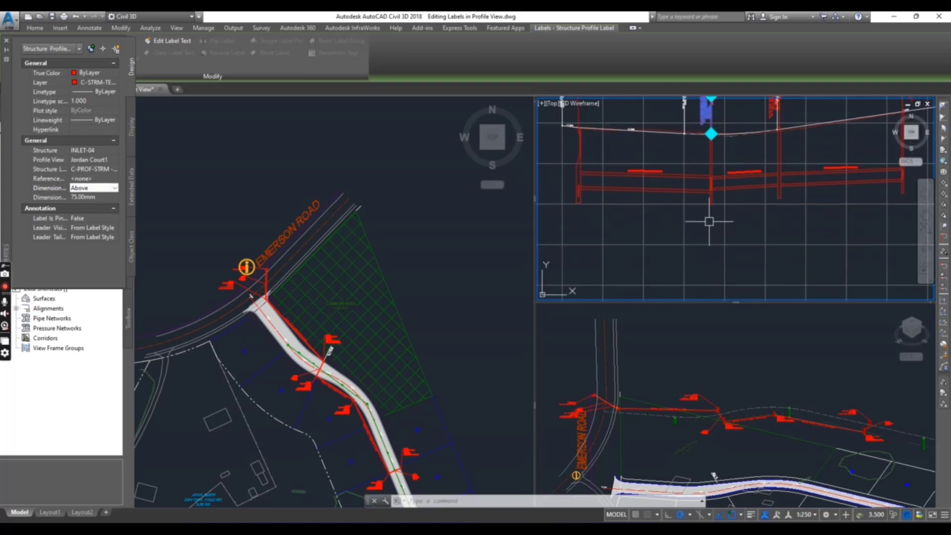
# Set the INLET-04 label's Dimension anchor option from Above to Below in Properties
pyautogui.click(113, 188)
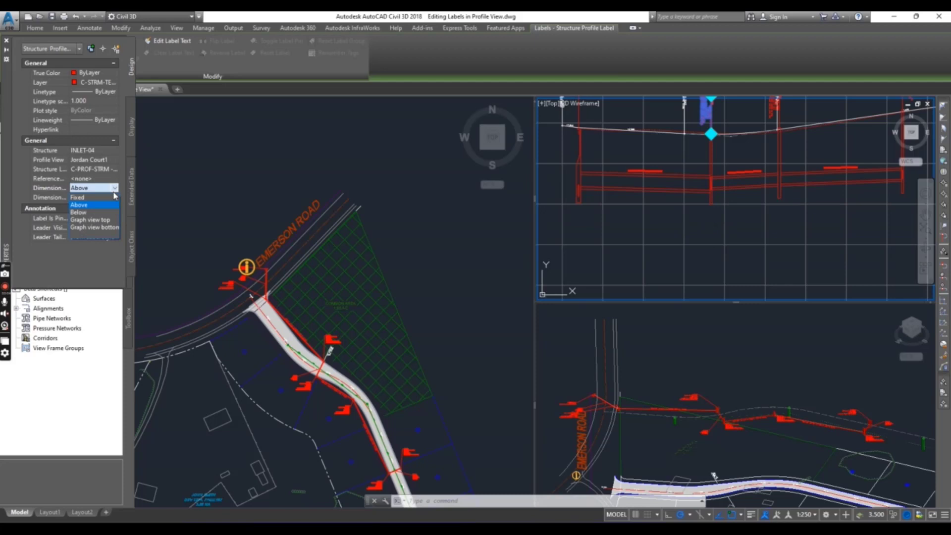
pyautogui.click(80, 204)
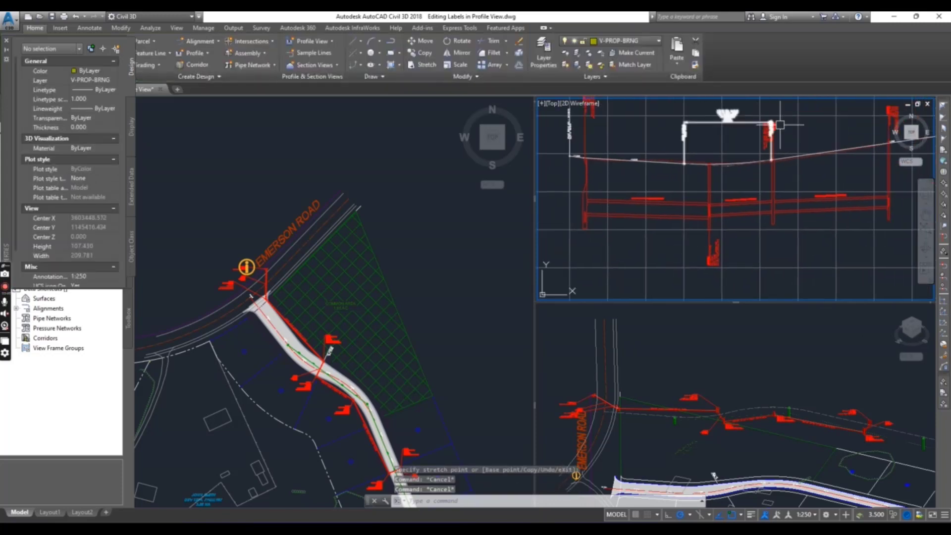
# Close the Properties palette and restore Toolspace to review the relocated structure labels
pyautogui.click(771, 124)
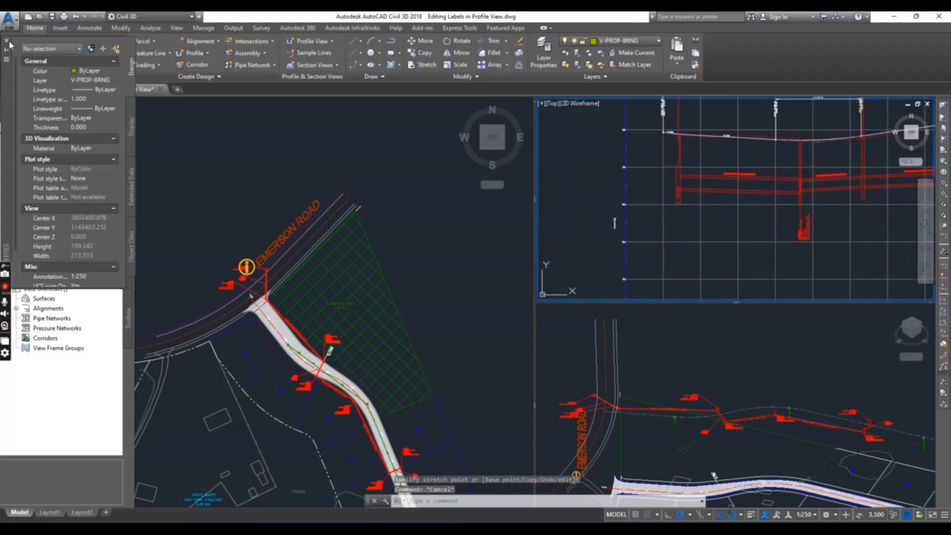
pyautogui.click(15, 51)
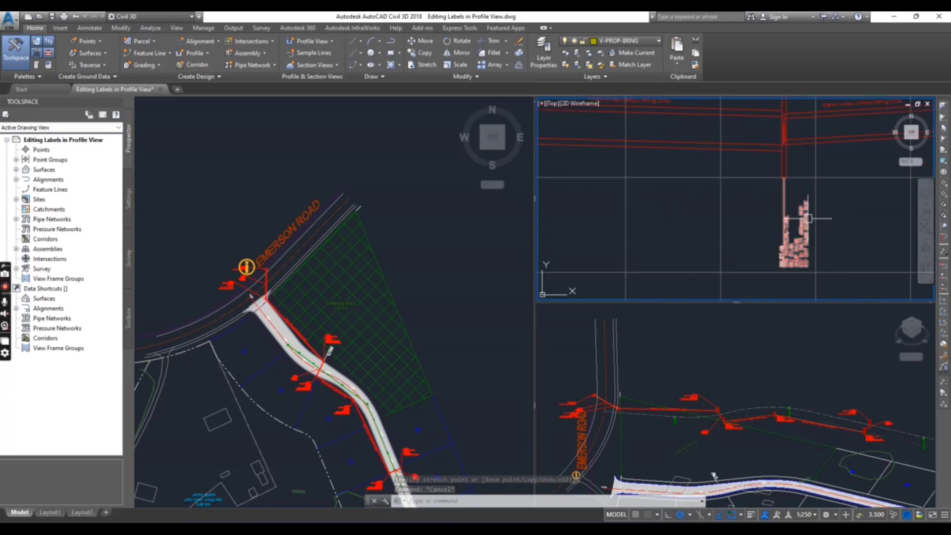